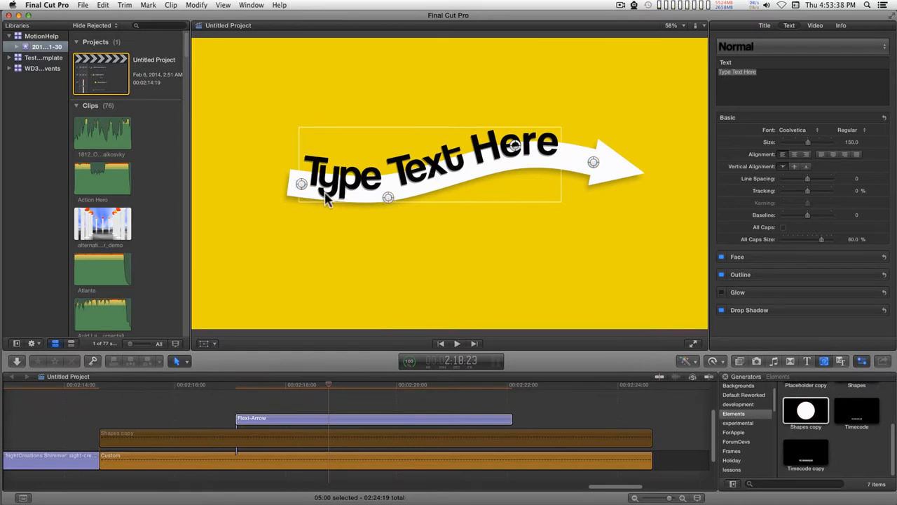
mouse_move(521, 149)
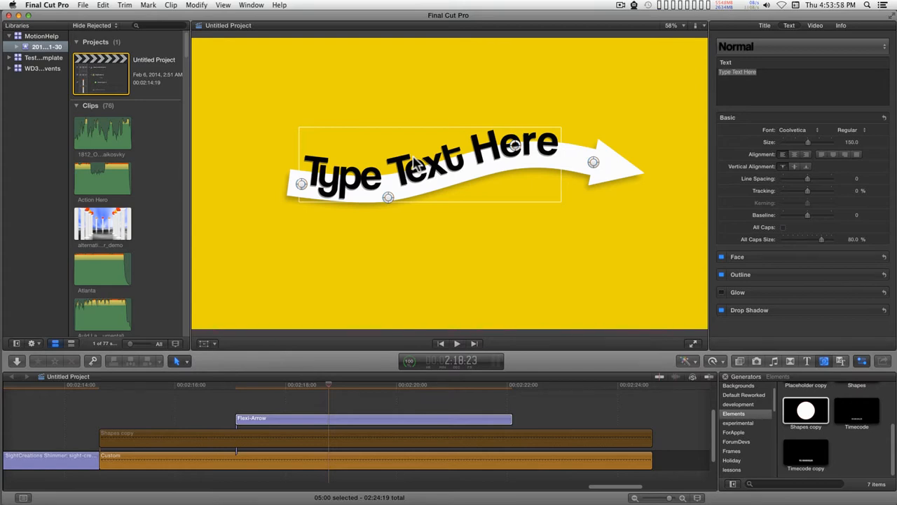
mouse_move(437, 167)
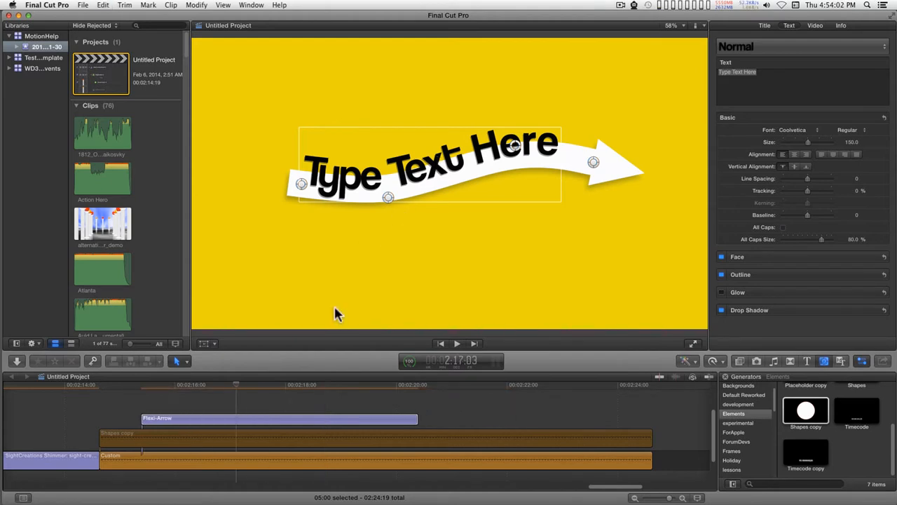
mouse_move(286, 423)
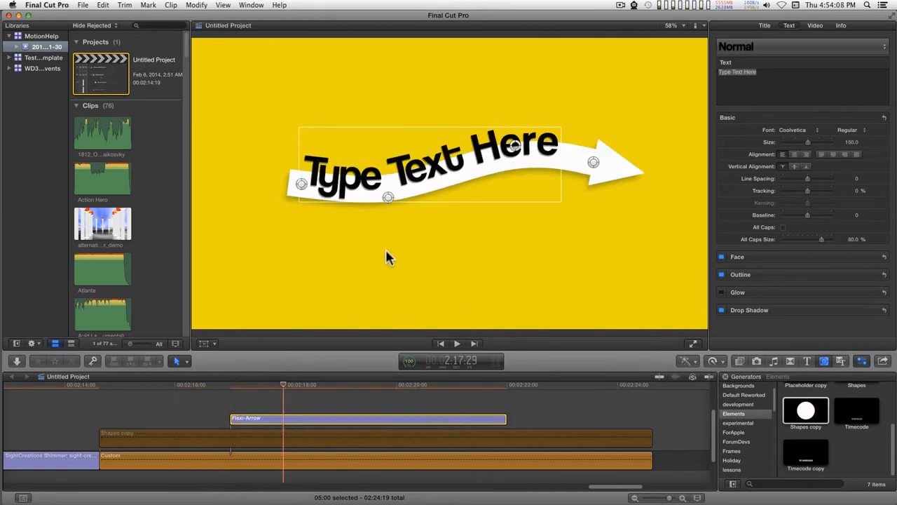
mouse_move(764, 76)
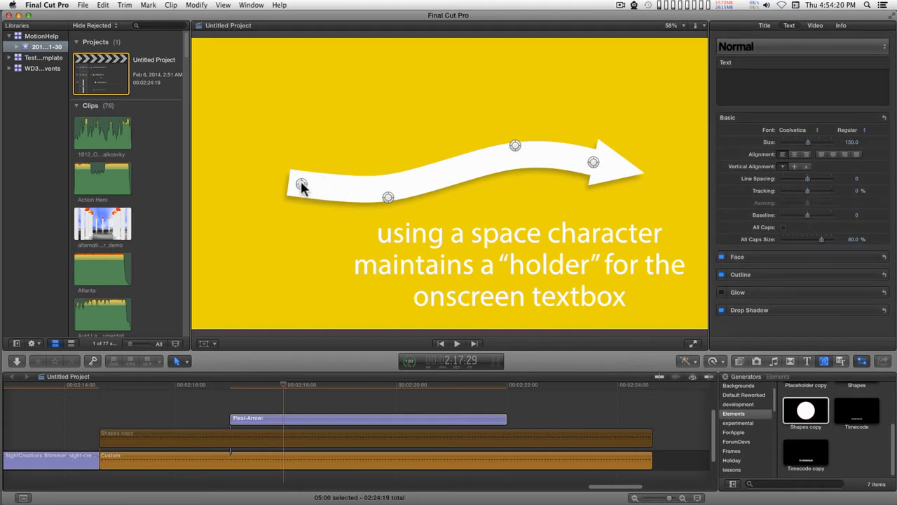
Pull the arrow's tail down into a deeper curve and push the arrowhead toward the right side
drag(301, 185, 221, 261)
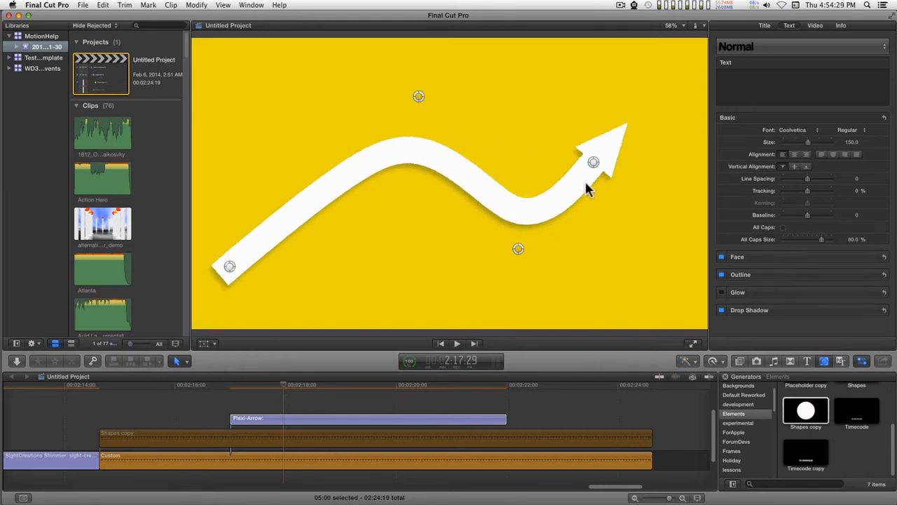
drag(593, 163, 664, 167)
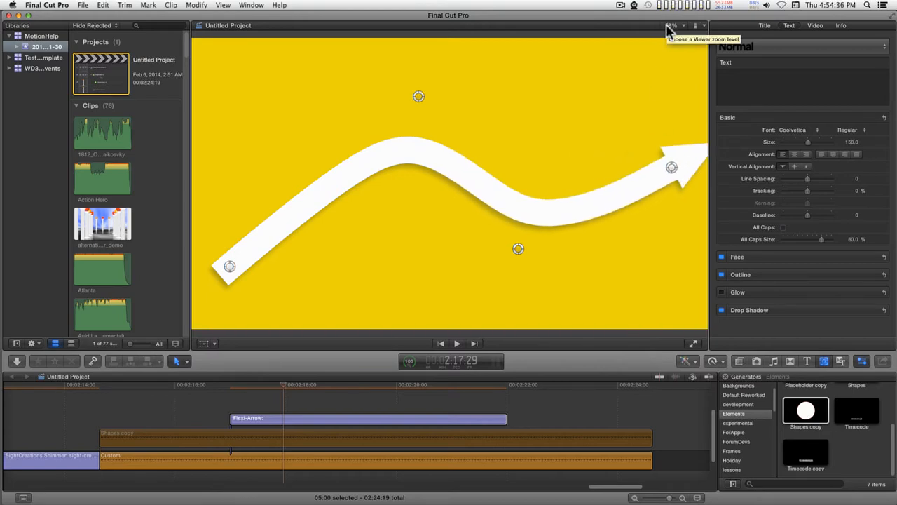
Lower the Viewer zoom so the area beyond the frame edges becomes visible
click(667, 25)
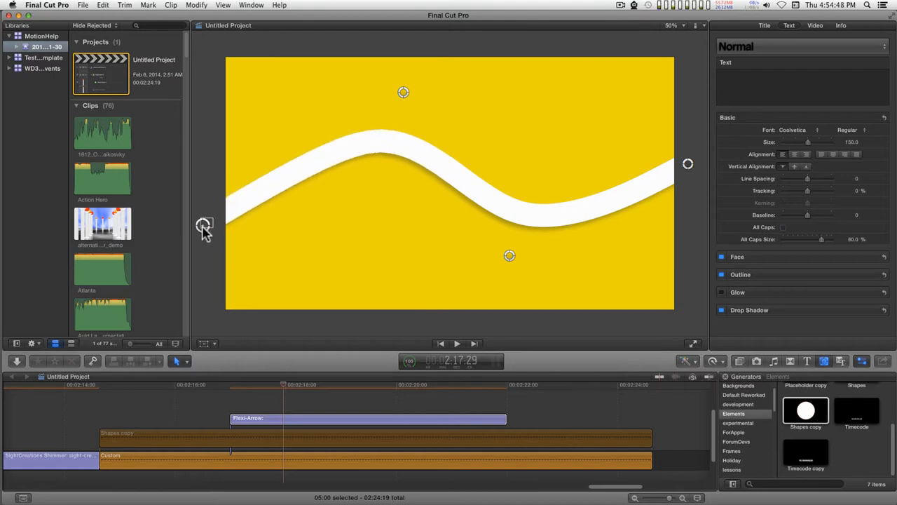
mouse_move(307, 211)
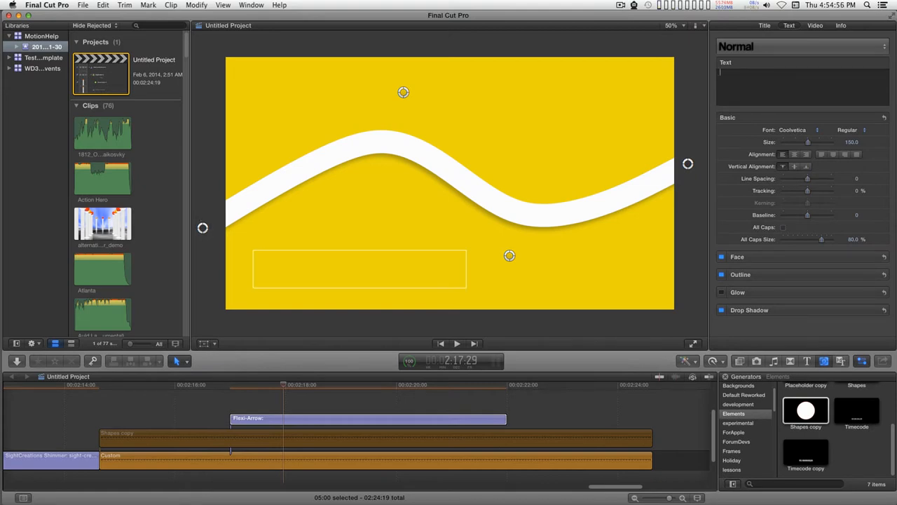
Enter 'text put back here' as the title text and reveal the title's published parameters
text(text)
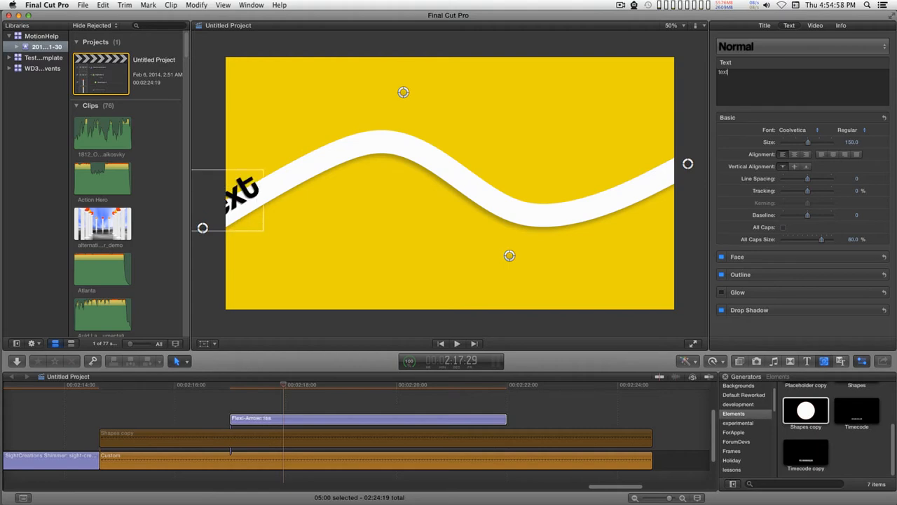
text(put back here)
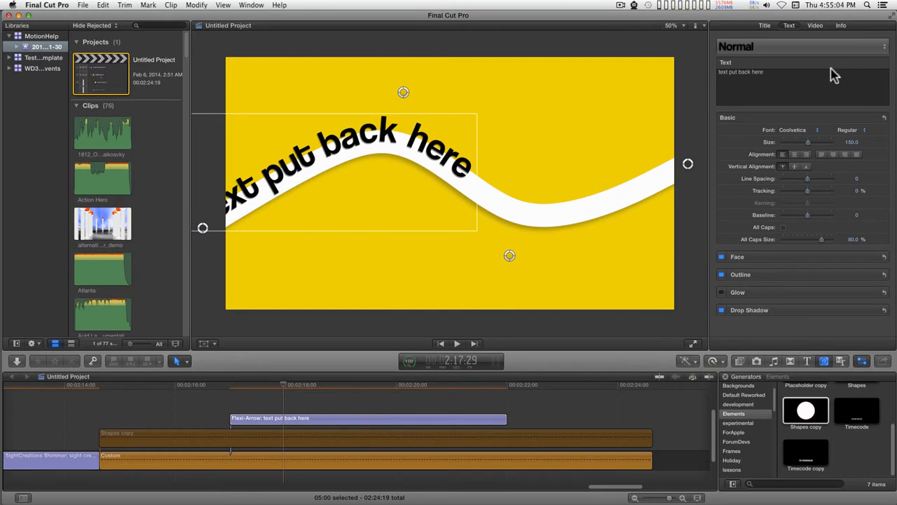
mouse_move(816, 184)
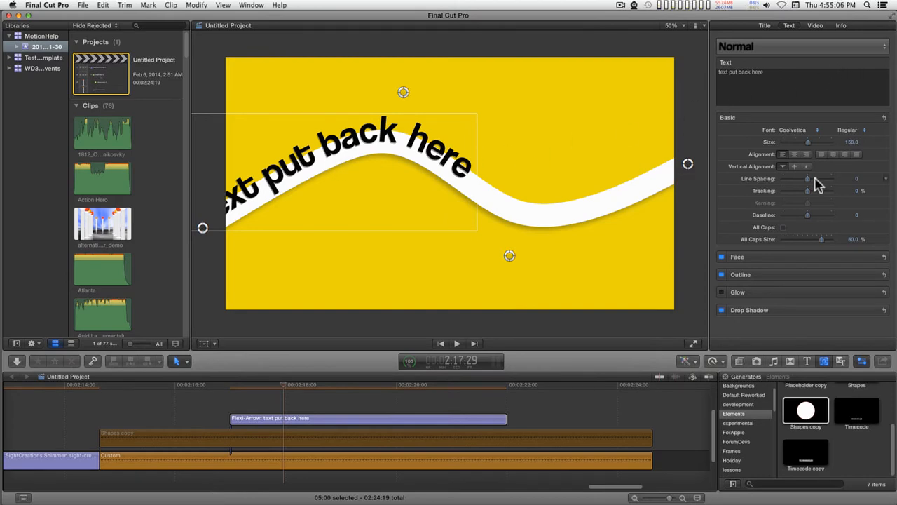
click(760, 26)
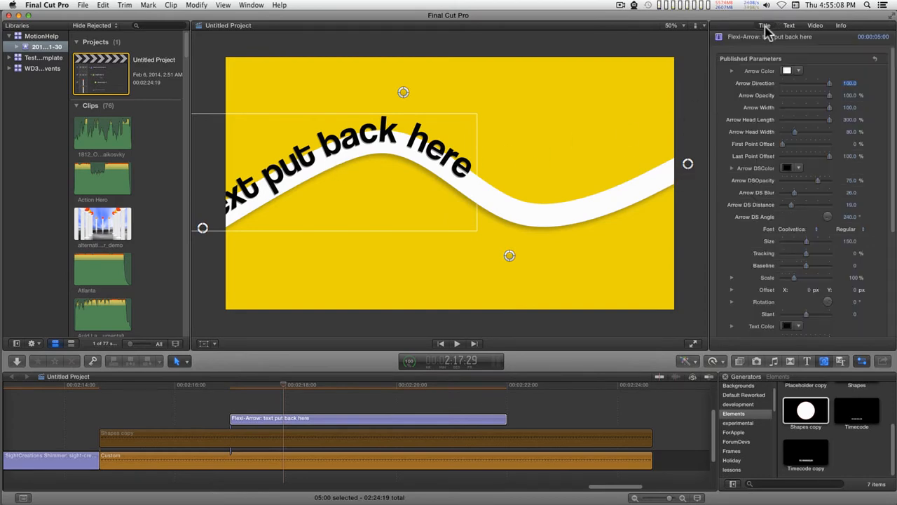
mouse_move(802, 204)
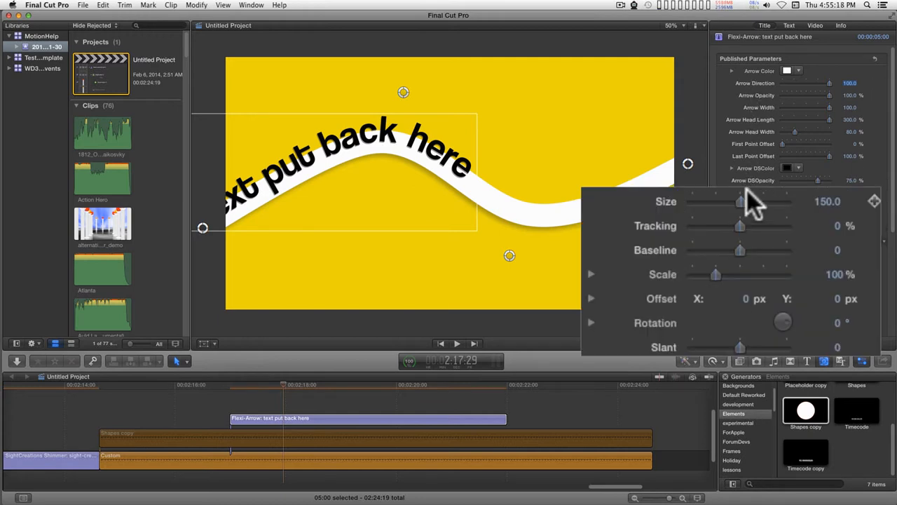
mouse_move(754, 245)
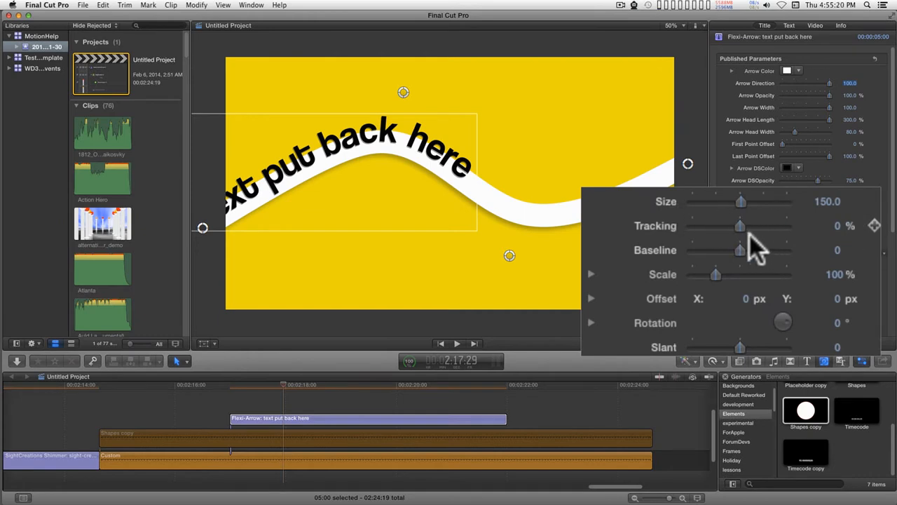
mouse_move(740, 295)
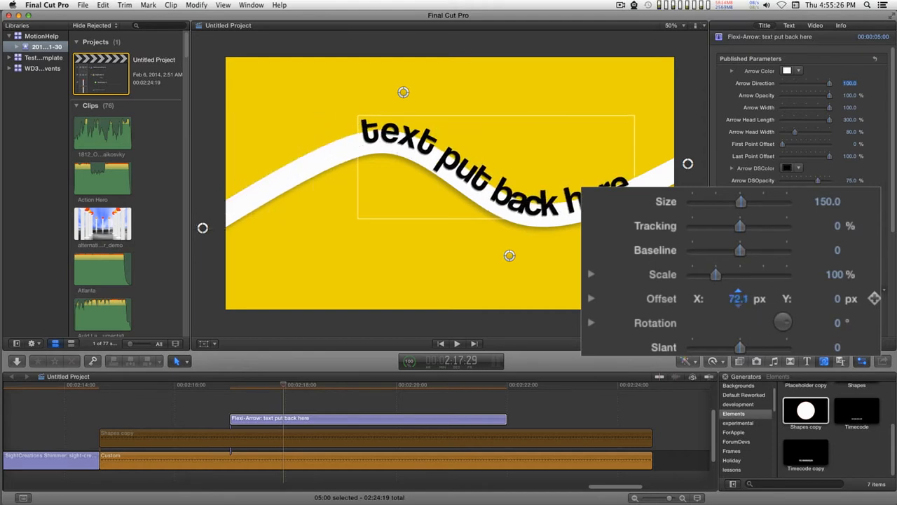
At the clip's first frame, drag Offset X negative until the text sits off the left edge
drag(741, 298, 735, 299)
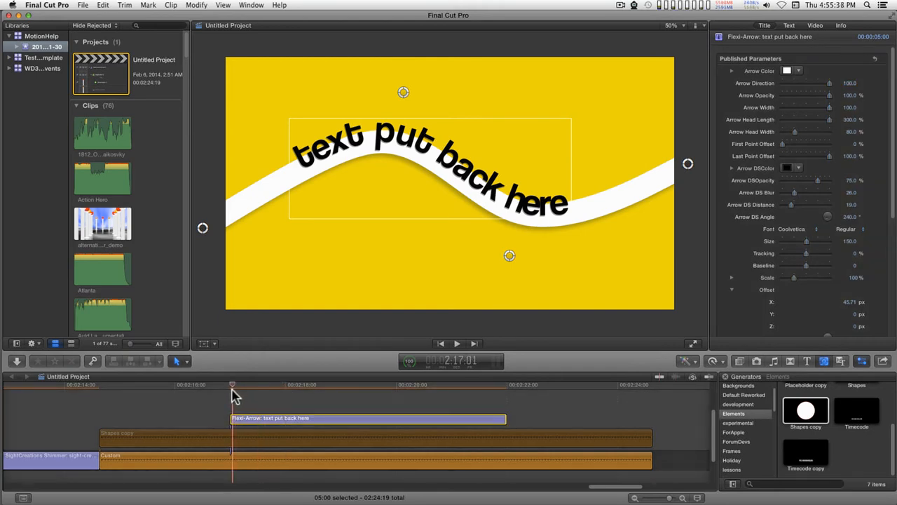
mouse_move(791, 356)
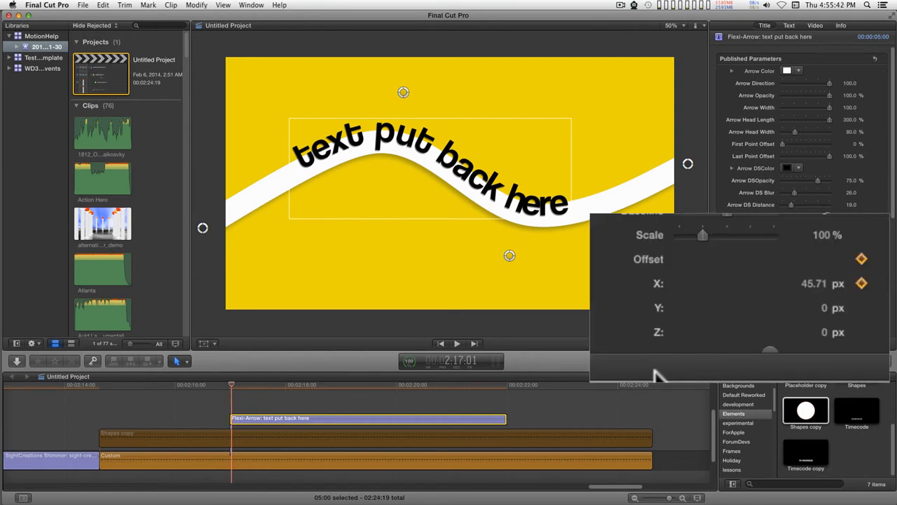
mouse_move(449, 328)
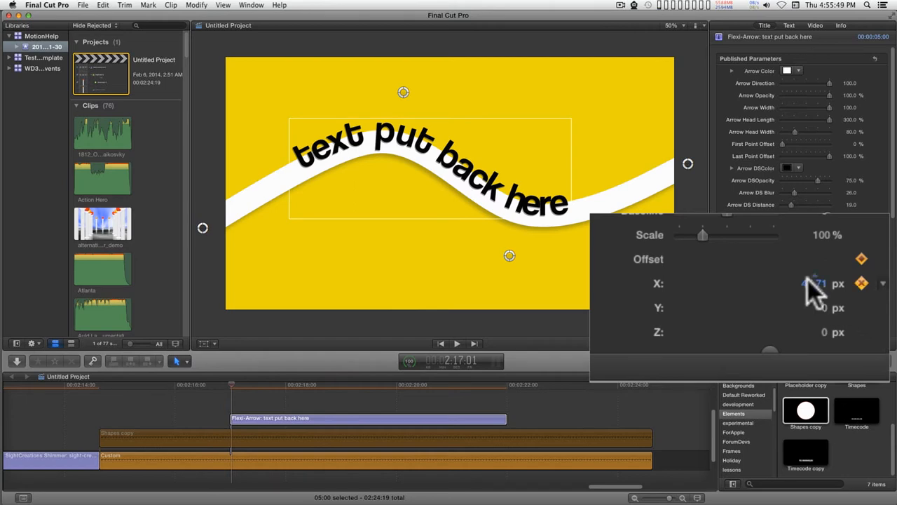
drag(814, 283, 811, 283)
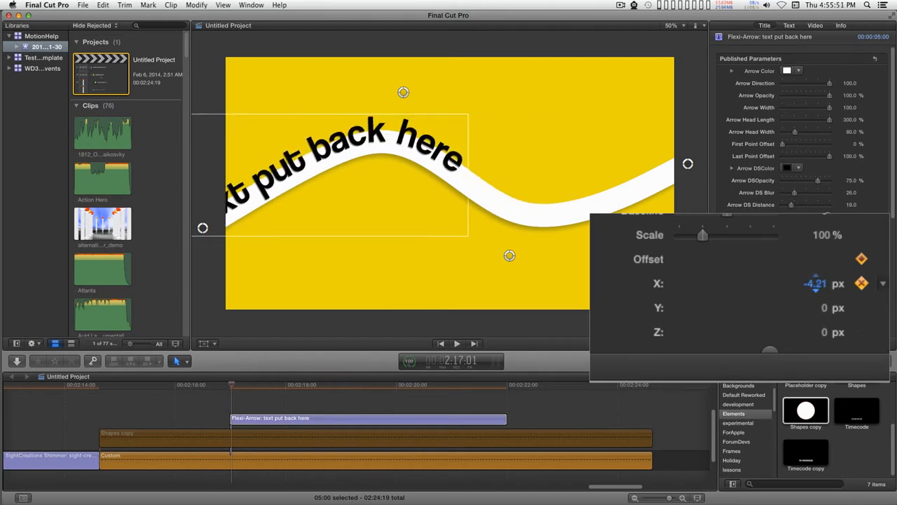
drag(816, 283, 812, 283)
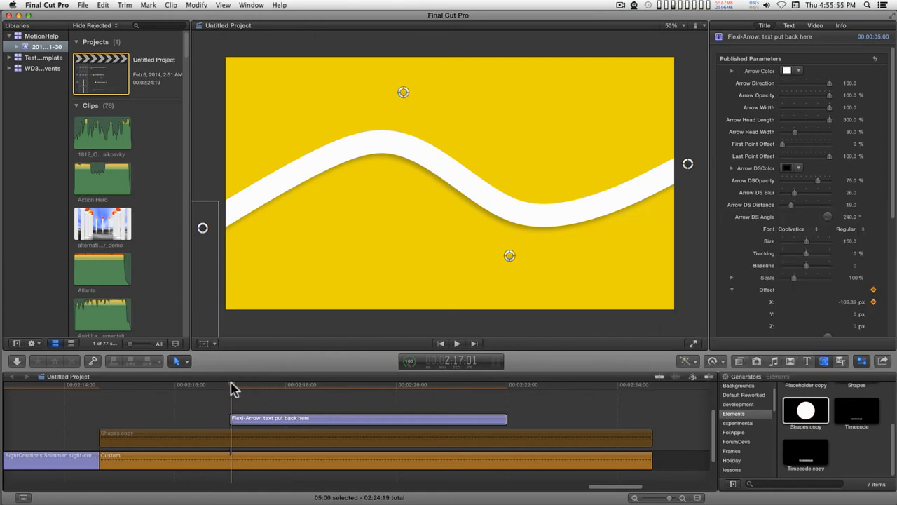
Near the clip end, keyframe Offset X at about 176 px so the text exits right, then preview
click(497, 384)
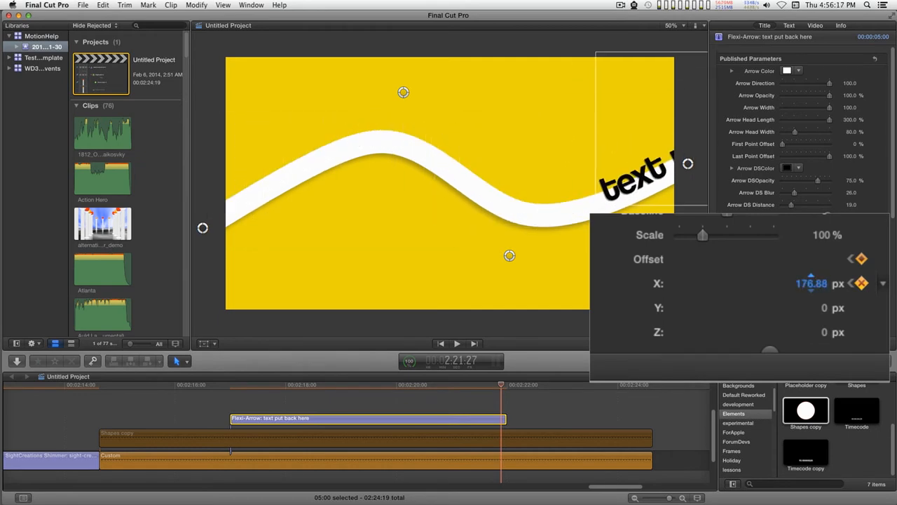
drag(810, 283, 837, 284)
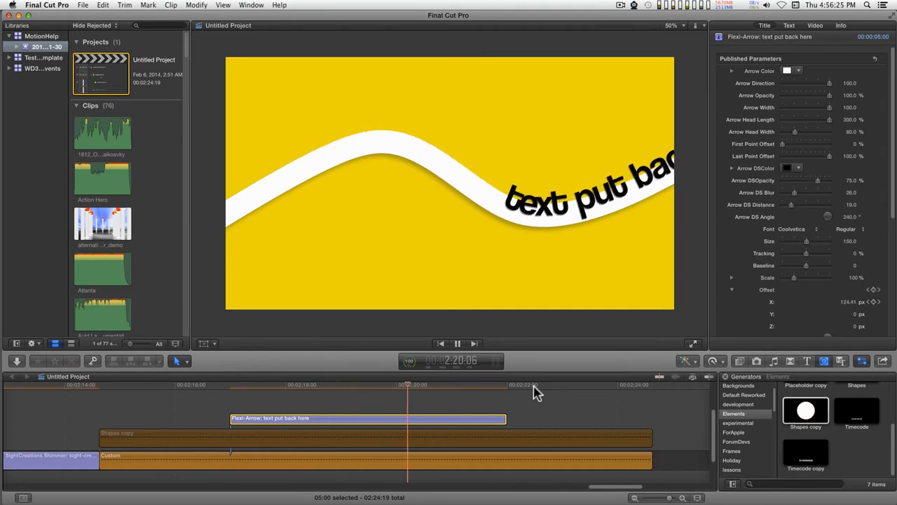
click(484, 384)
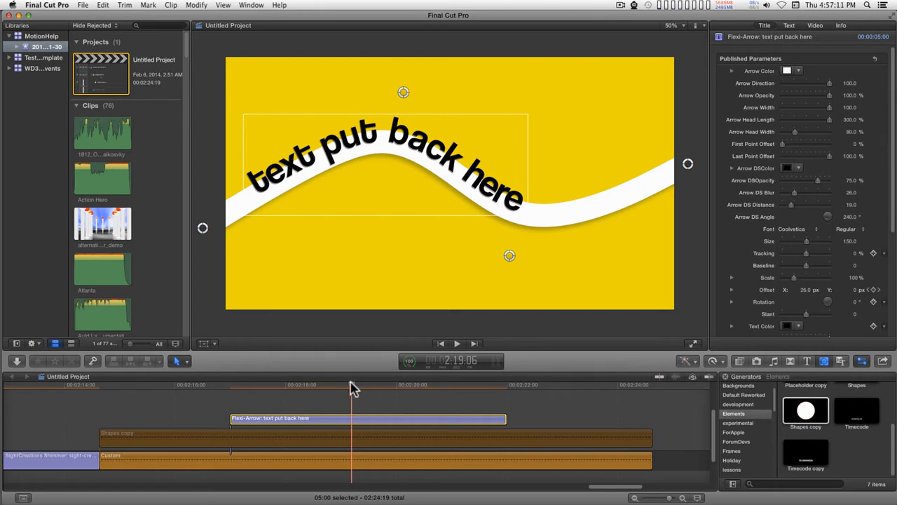
mouse_move(301, 418)
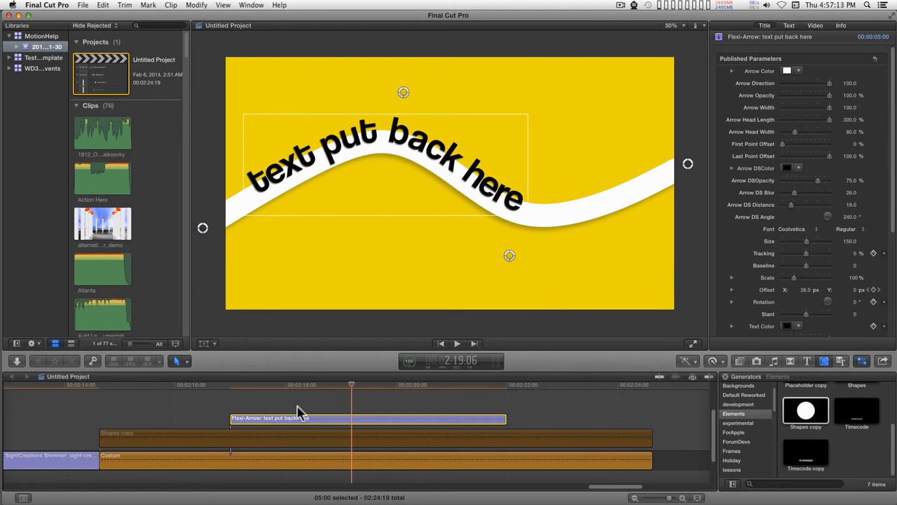
mouse_move(394, 398)
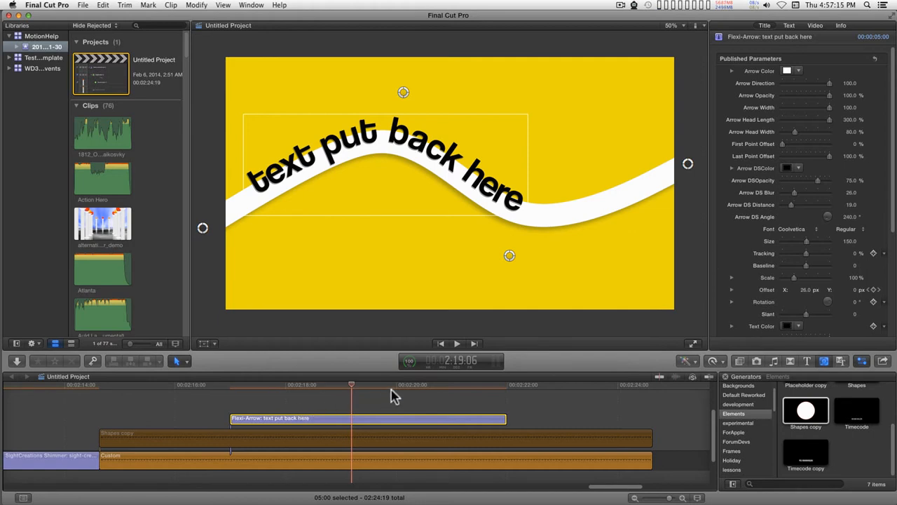
mouse_move(764, 326)
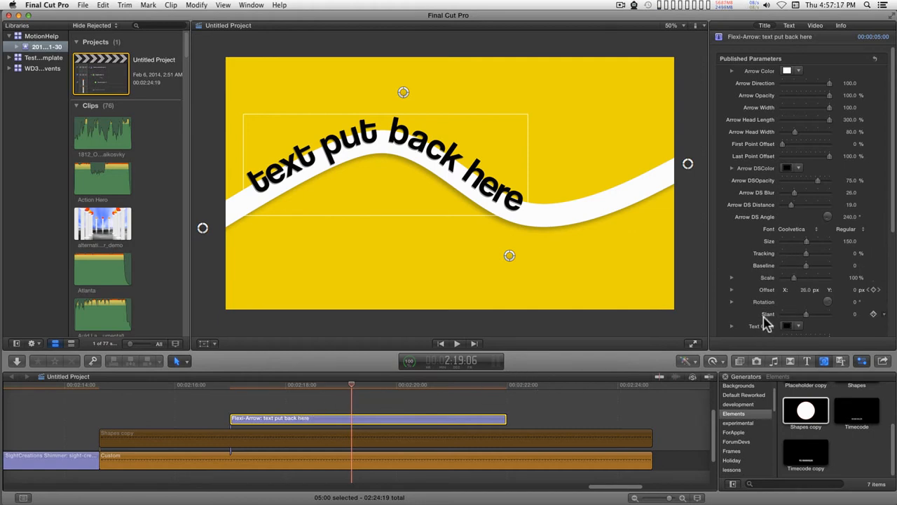
Scroll the Inspector down to the Offset X keyframe controls
scroll(down, 3)
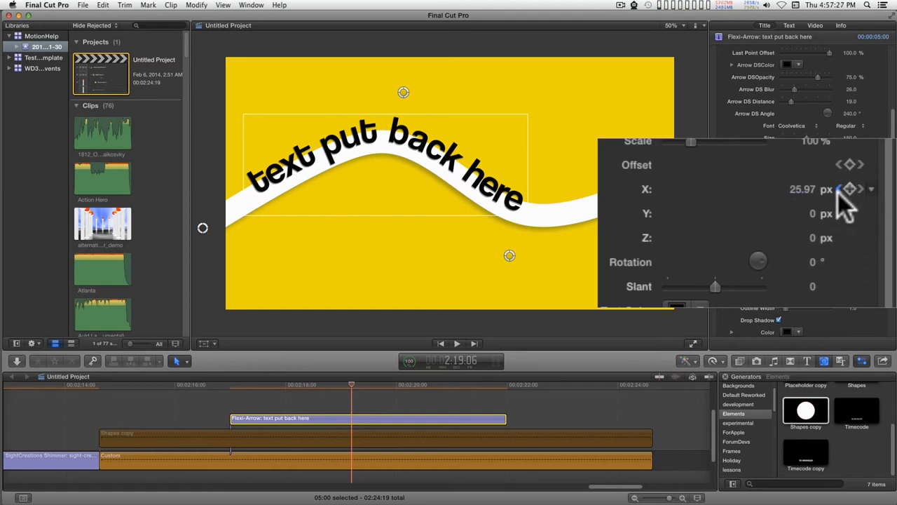
mouse_move(844, 210)
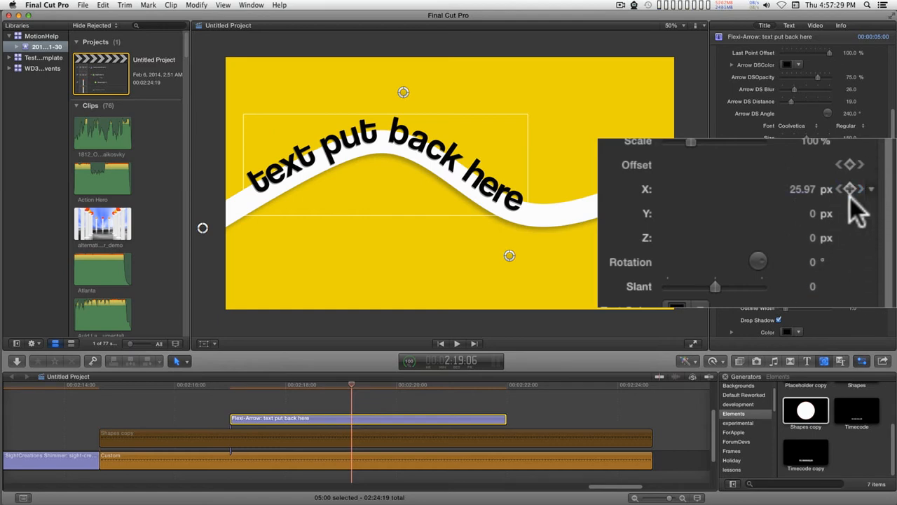
mouse_move(867, 203)
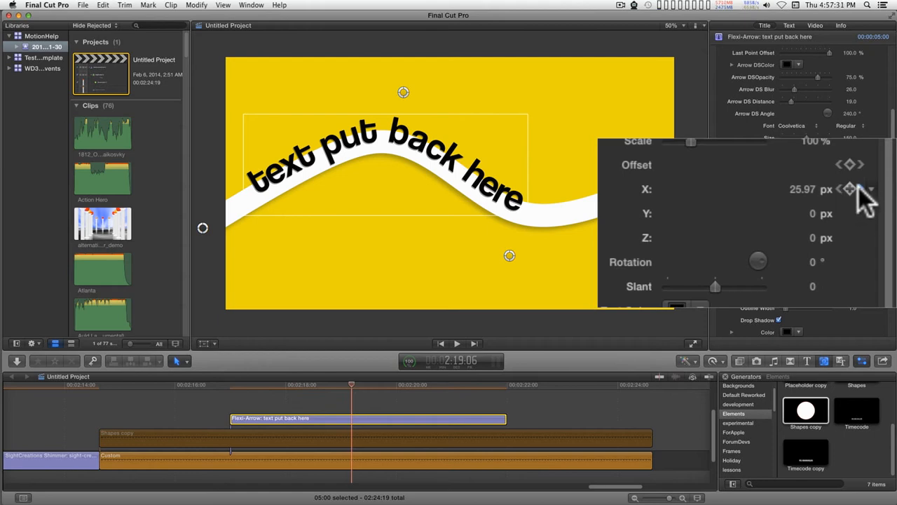
mouse_move(852, 203)
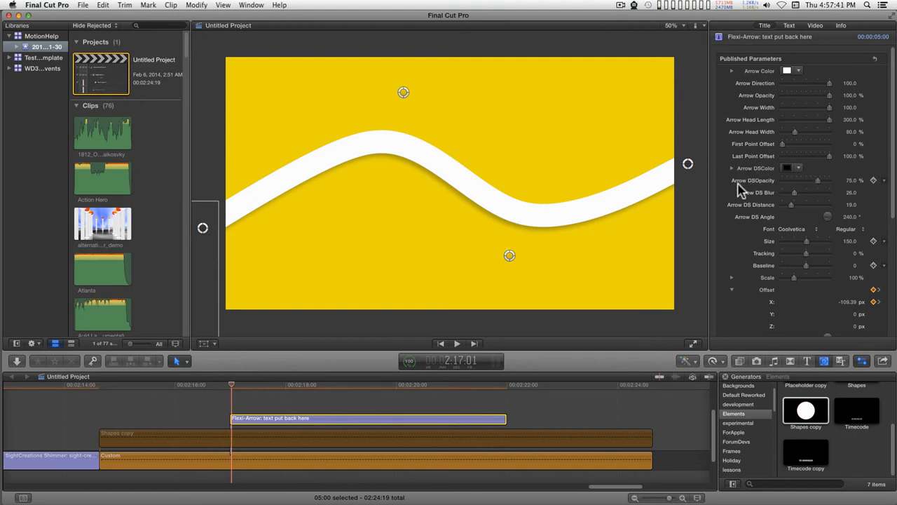
mouse_move(754, 219)
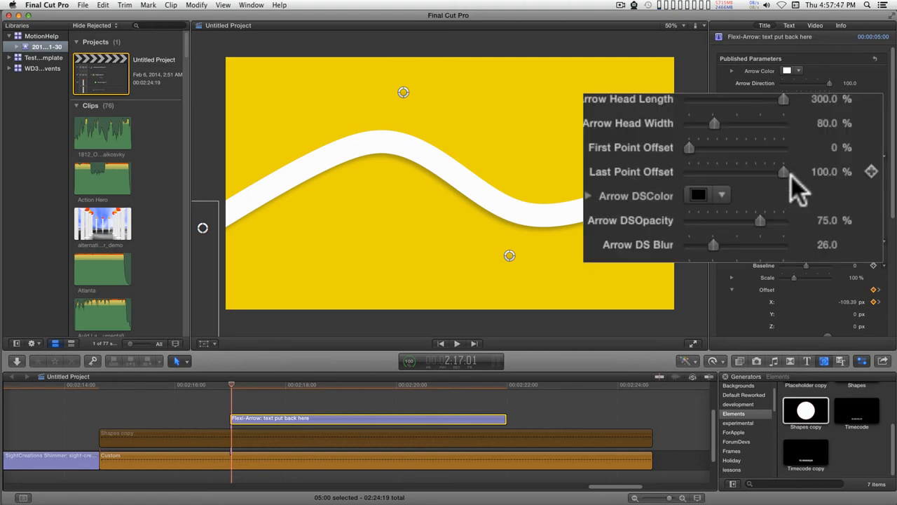
mouse_move(793, 185)
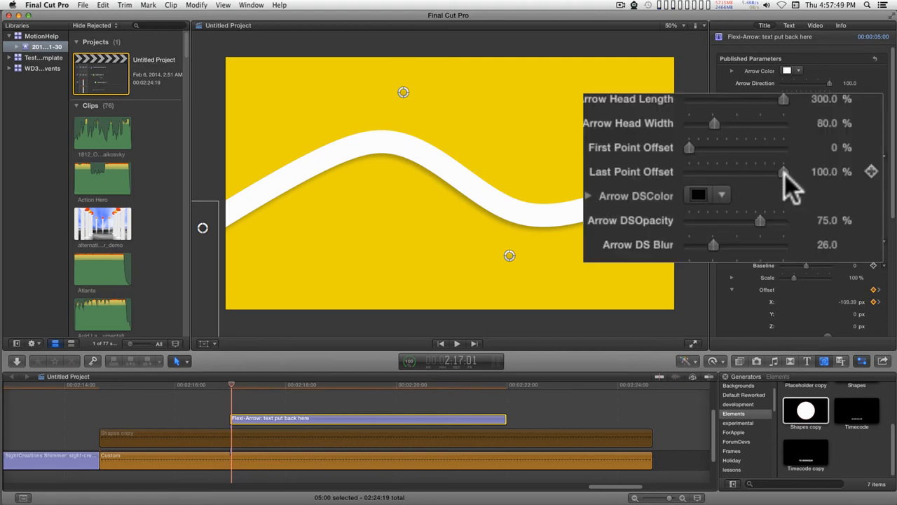
Keyframe Last Point Offset from 0% at the start up to about 41% so the arrow reaches the text
drag(782, 171, 696, 171)
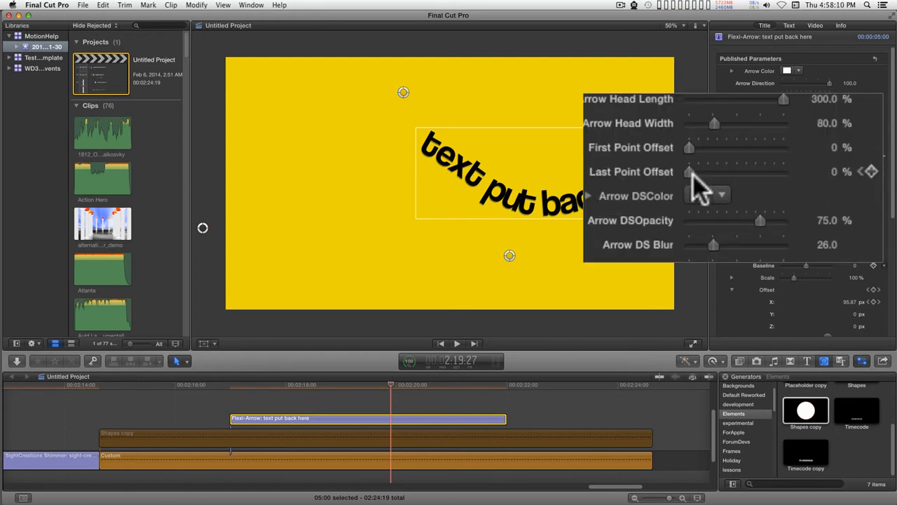
drag(689, 171, 727, 171)
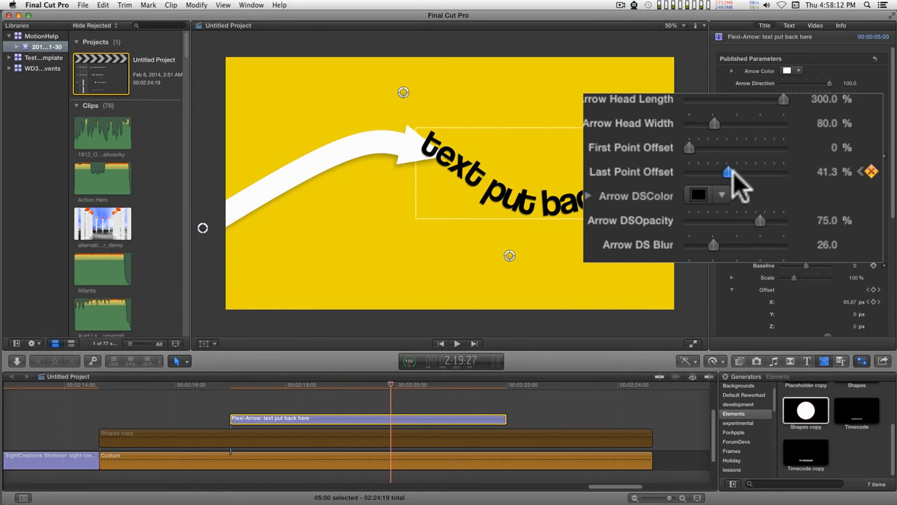
drag(728, 171, 829, 156)
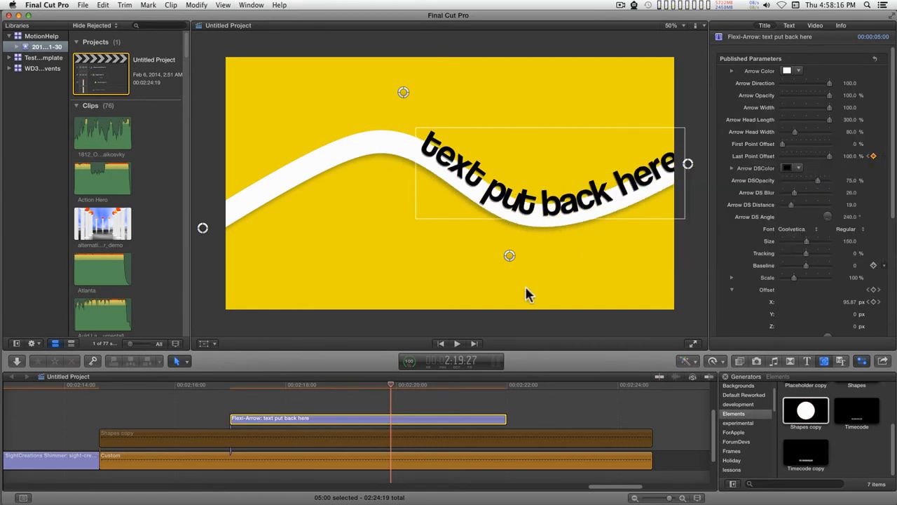
drag(390, 387, 382, 387)
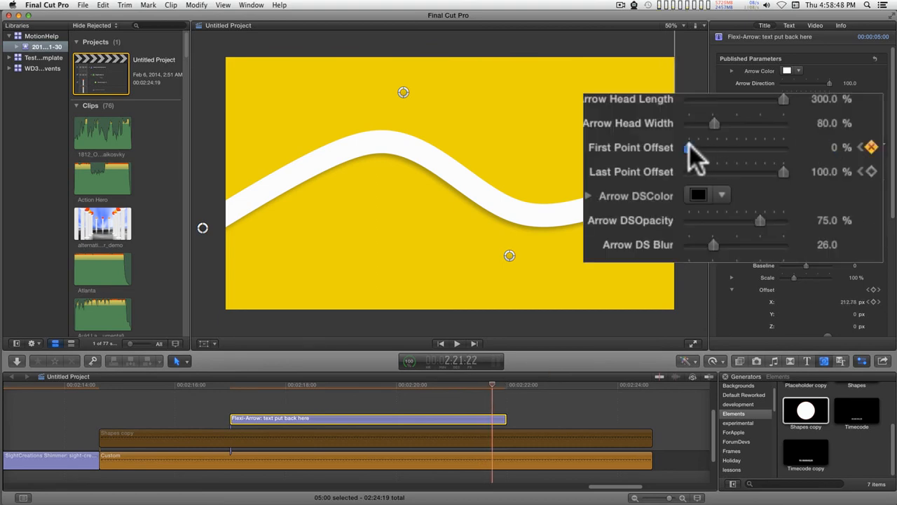
Raise First Point Offset to about 85% so the arrow erases from its tail, then return to the start
drag(676, 147, 820, 143)
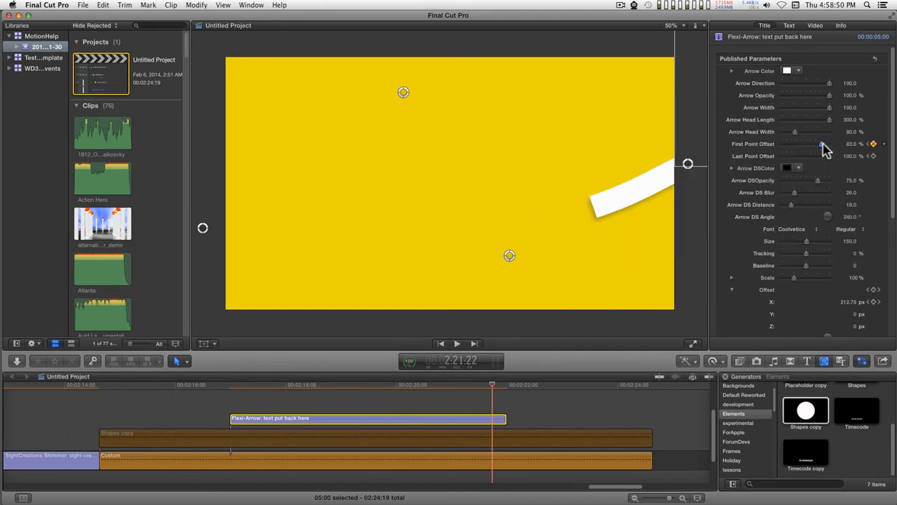
drag(822, 143, 830, 143)
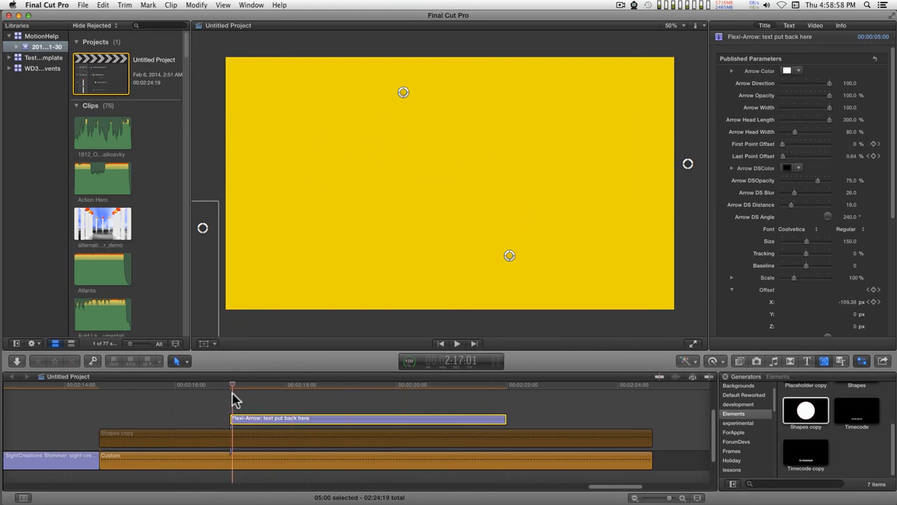
click(457, 343)
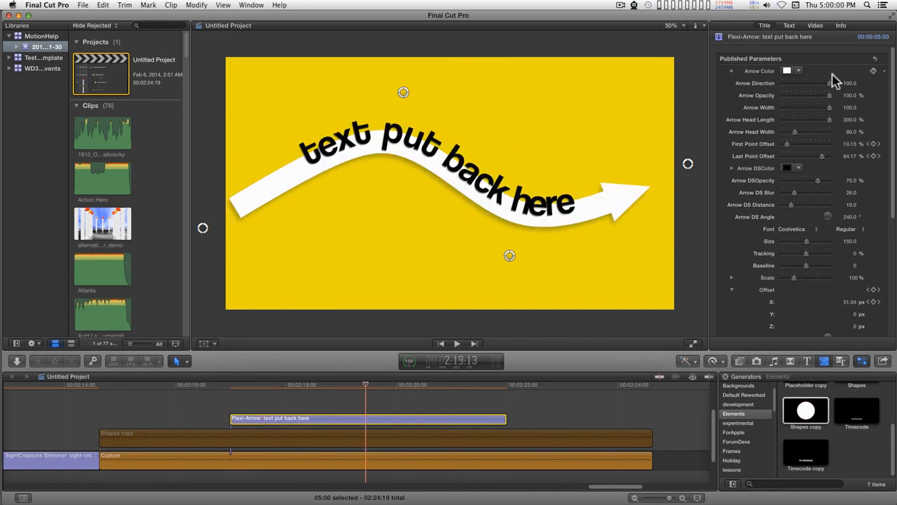
mouse_move(875, 155)
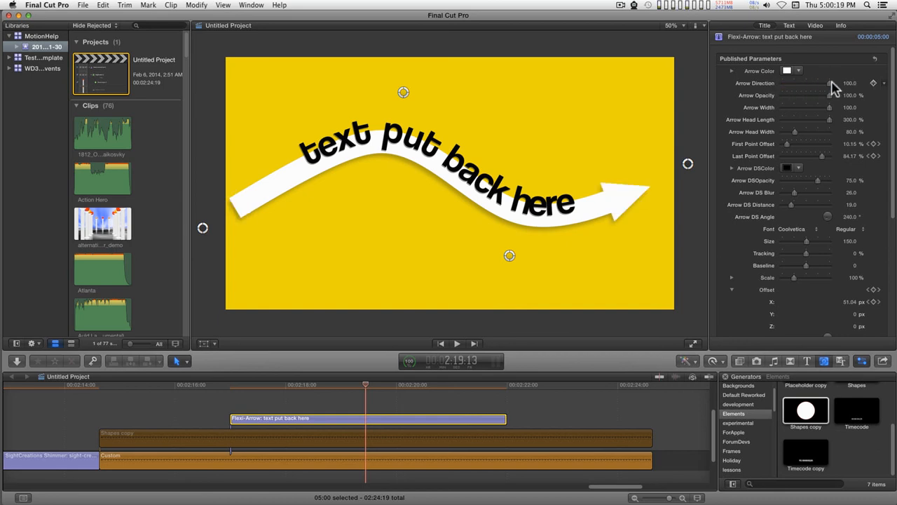
drag(825, 83, 816, 83)
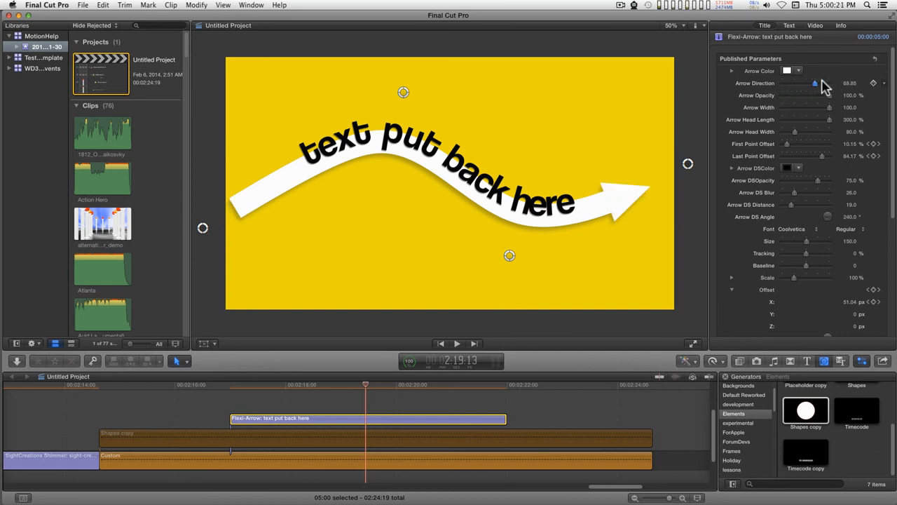
drag(814, 83, 830, 83)
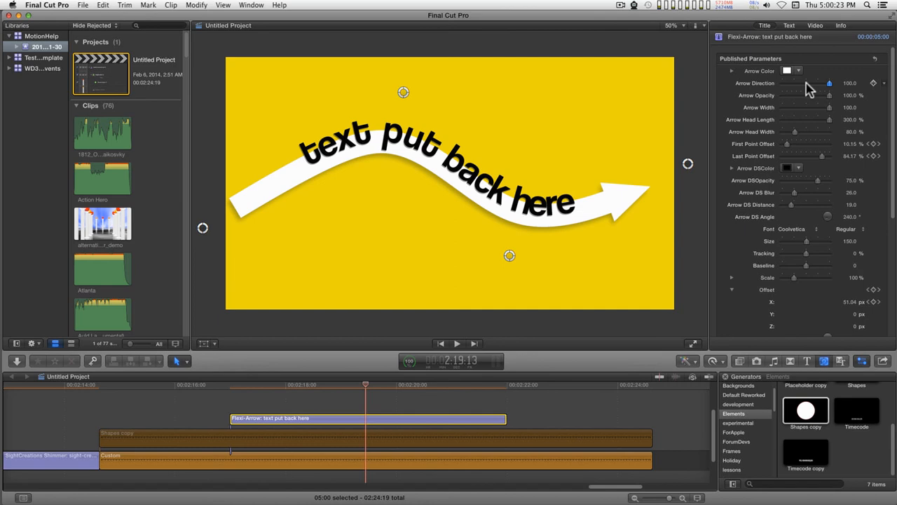
drag(830, 83, 802, 83)
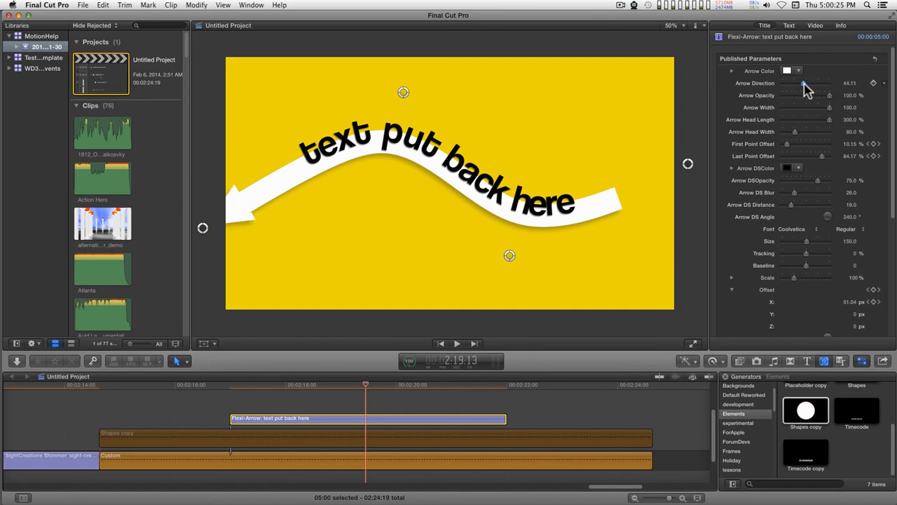
drag(805, 85, 802, 84)
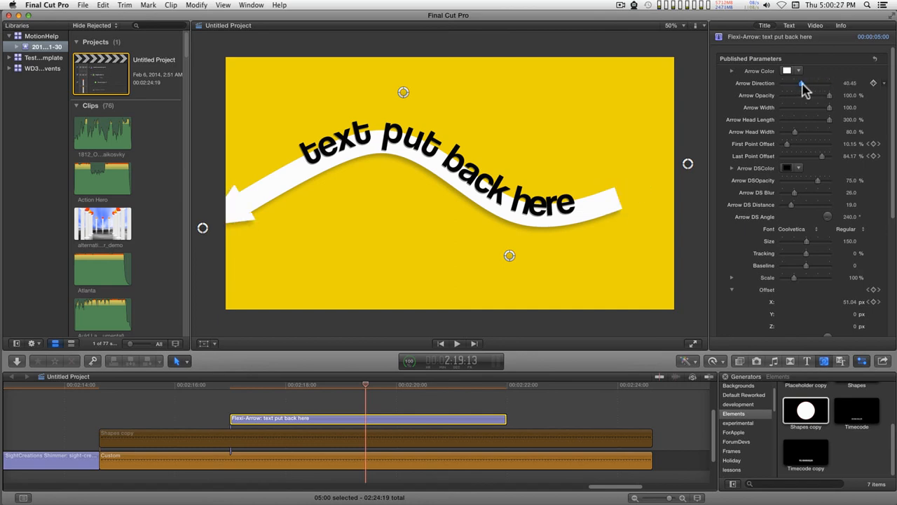
drag(821, 83, 826, 83)
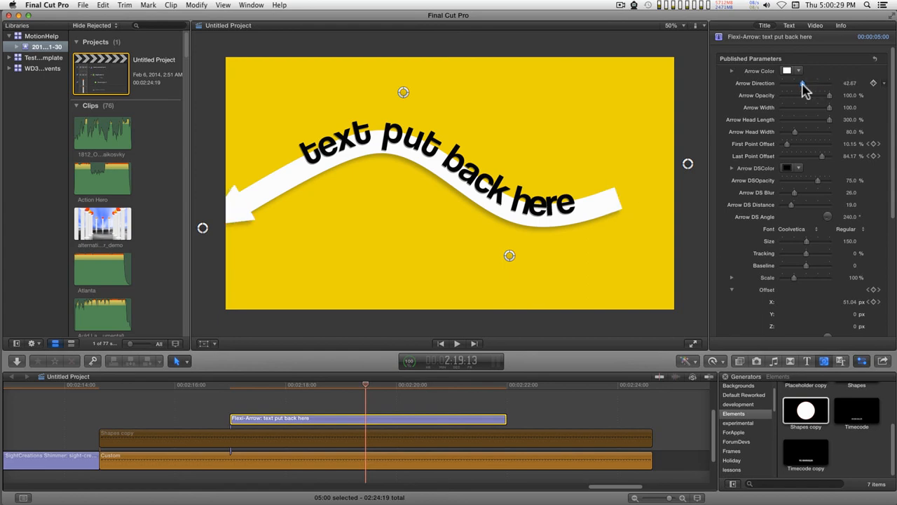
drag(805, 83, 802, 83)
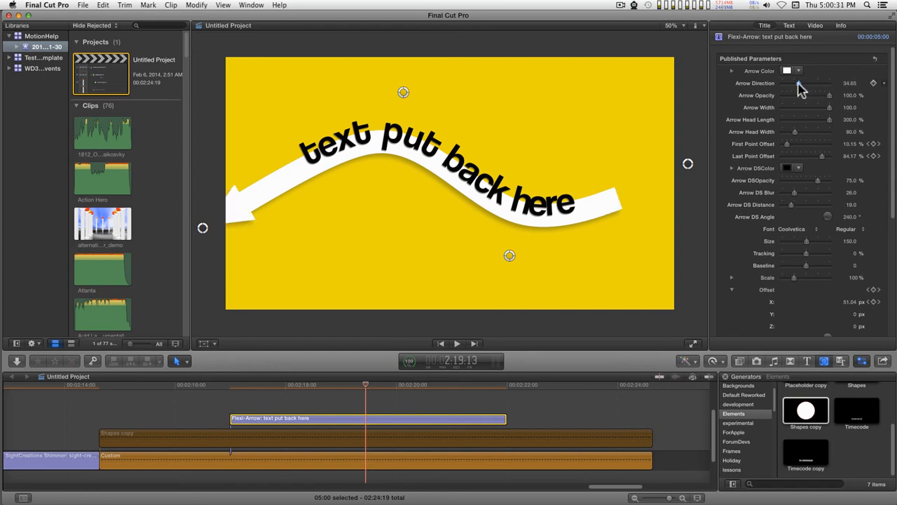
drag(802, 88, 814, 88)
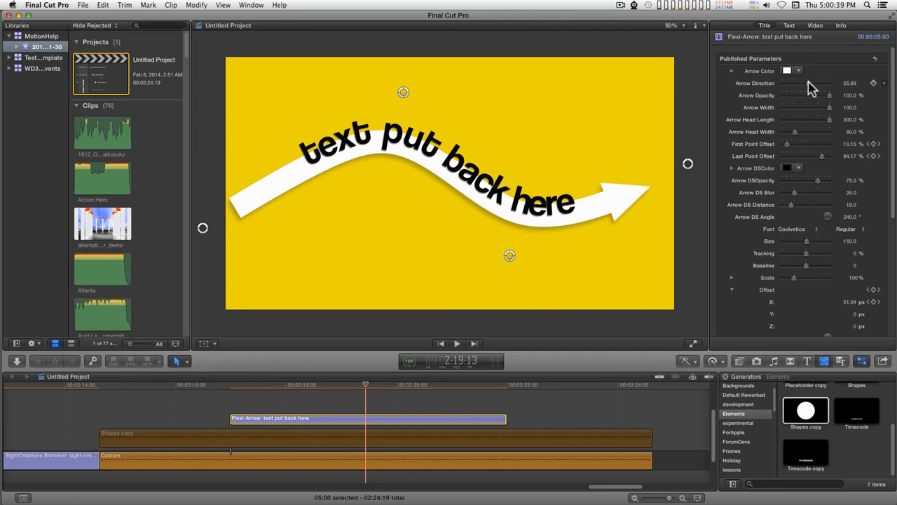
Drag Arrow Opacity to 0% and back to 100%, then collapse the text Offset coordinates
drag(825, 95, 783, 95)
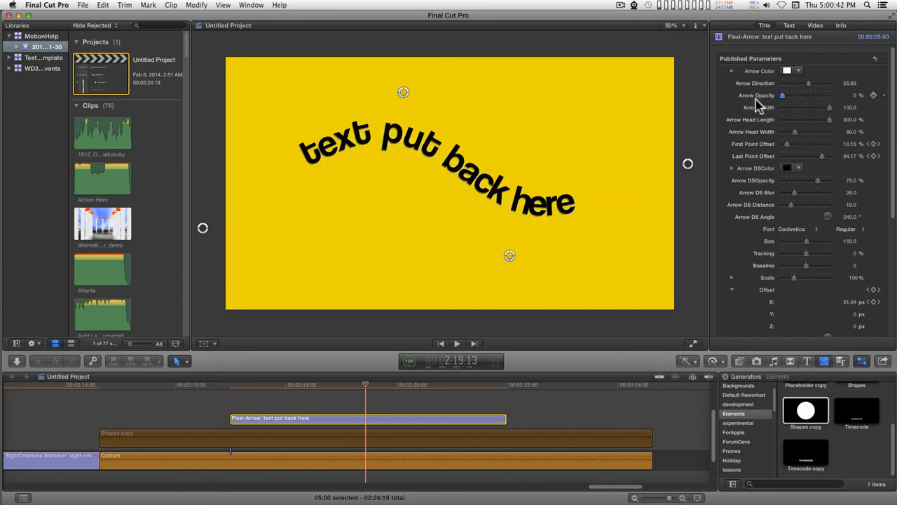
drag(782, 95, 798, 96)
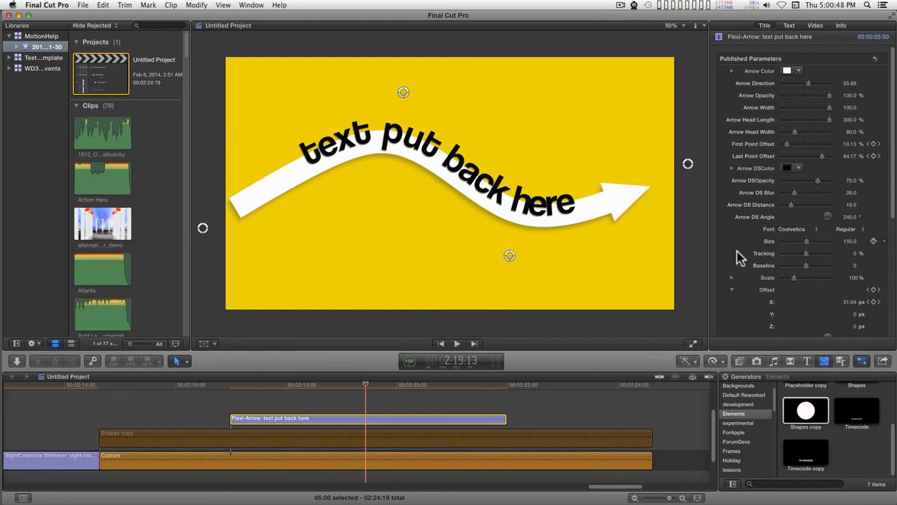
click(732, 289)
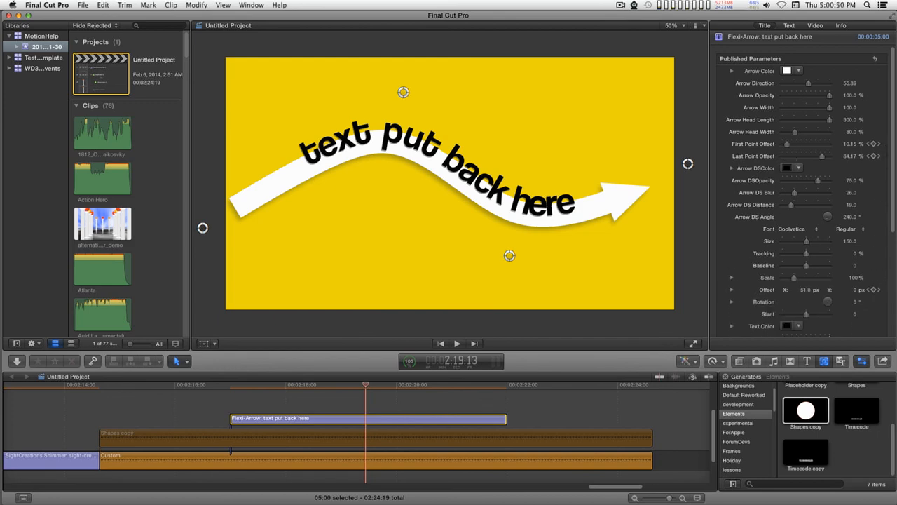